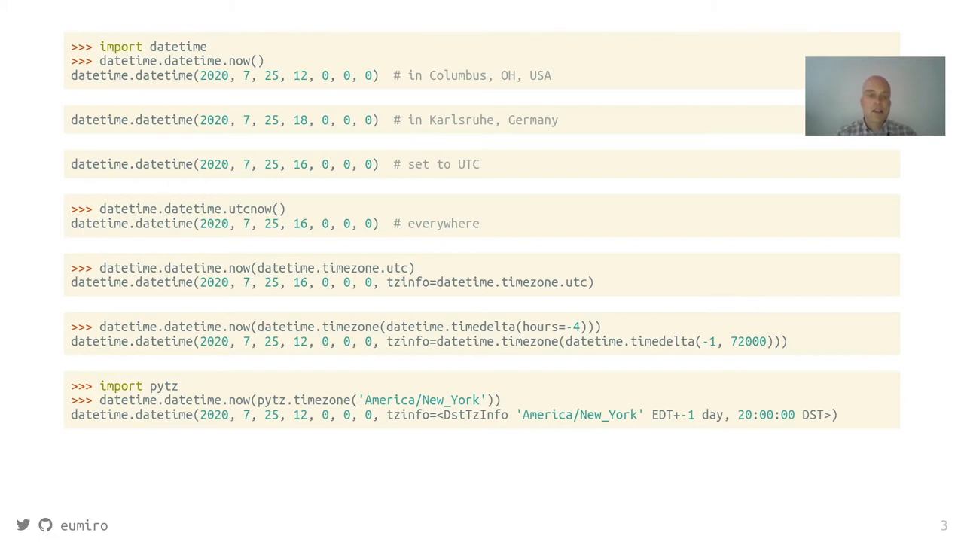
Advance from the datetime and pytz code slide to the European time zone map
key(Right)
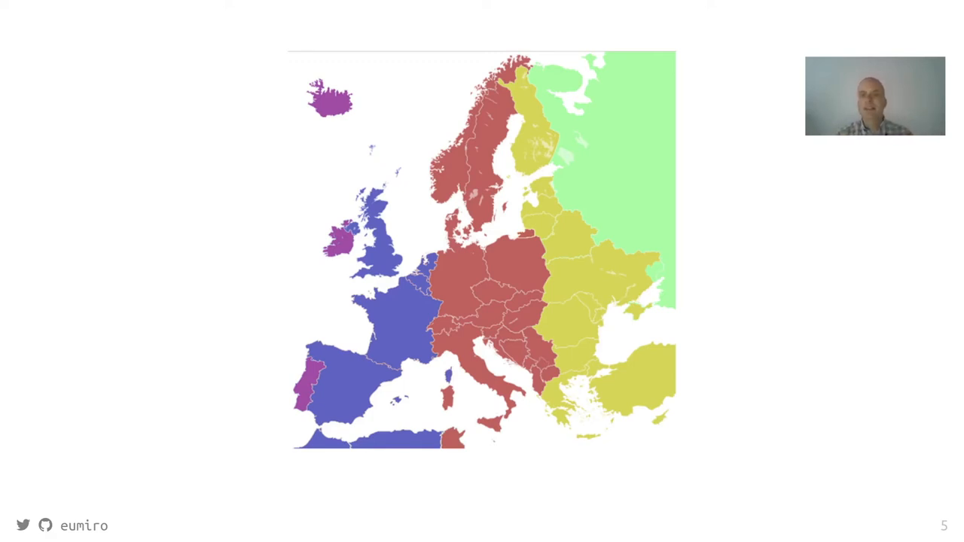
Advance to slide 7 showing the tzdata2020a.tar.gz file listing
key(Right)
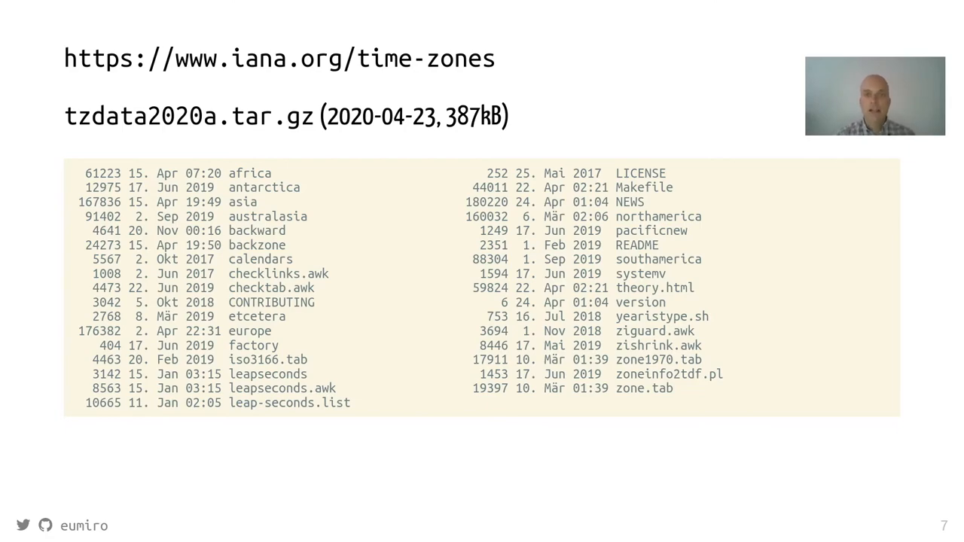
Advance to slide 9, the 1900–2040 UTC offset line chart
key(Right)
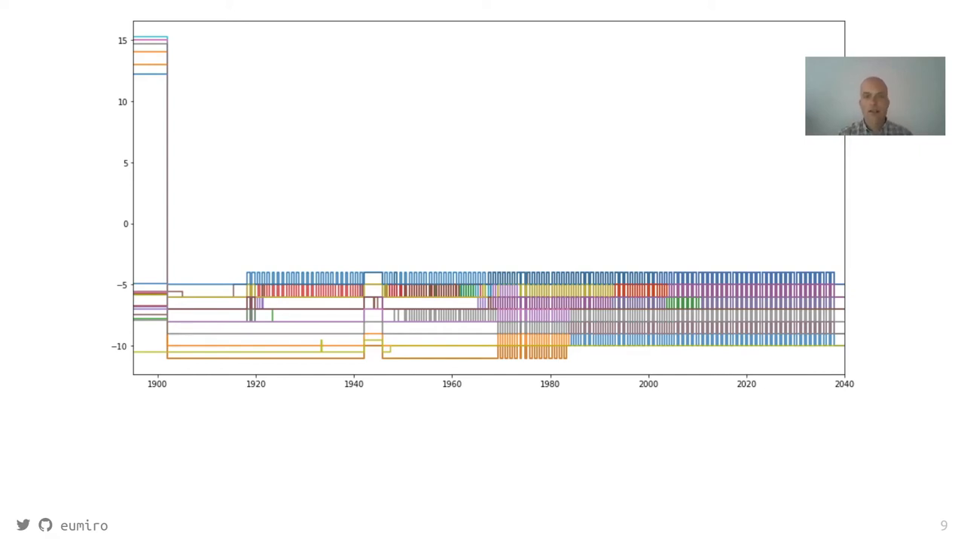
Advance through the America/New_York zone slide to the US daylight-saving Rule table
key(Right)
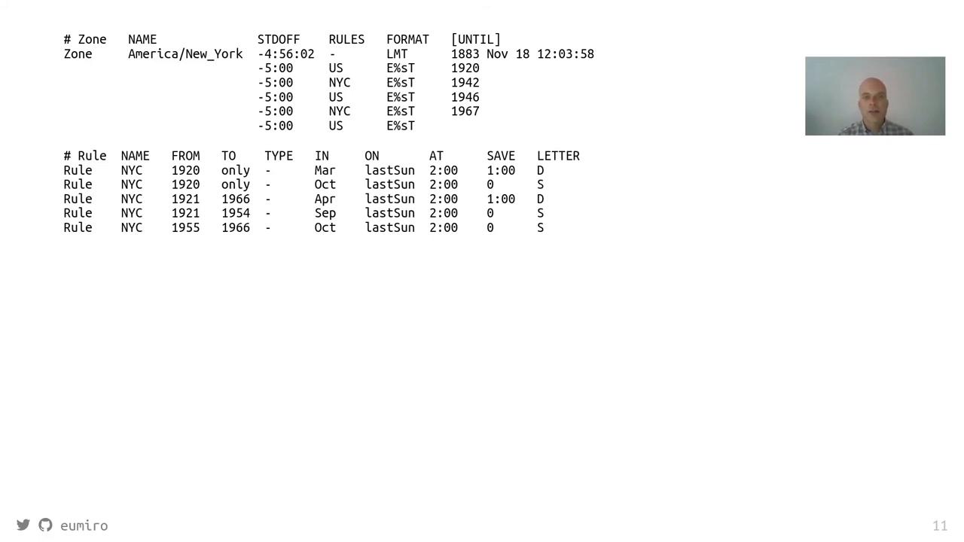
key(Right)
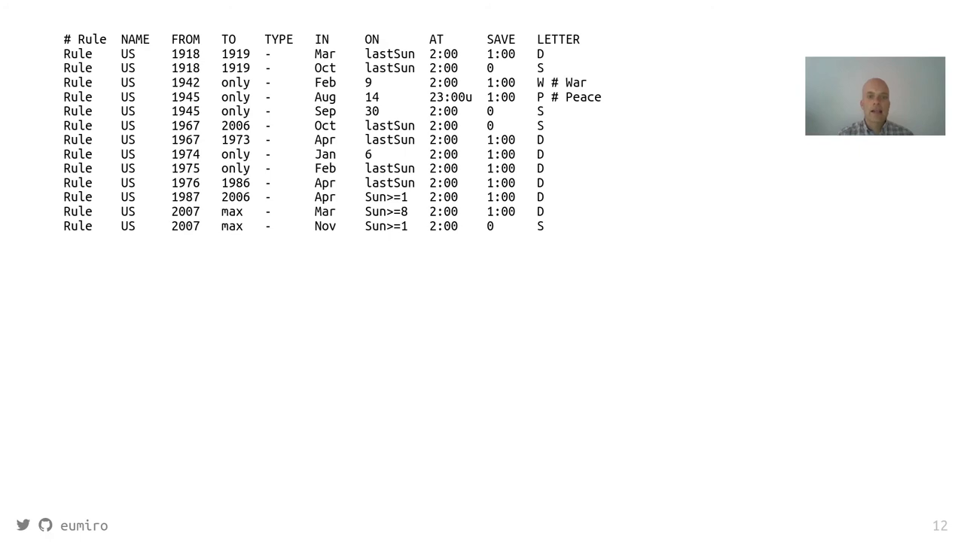